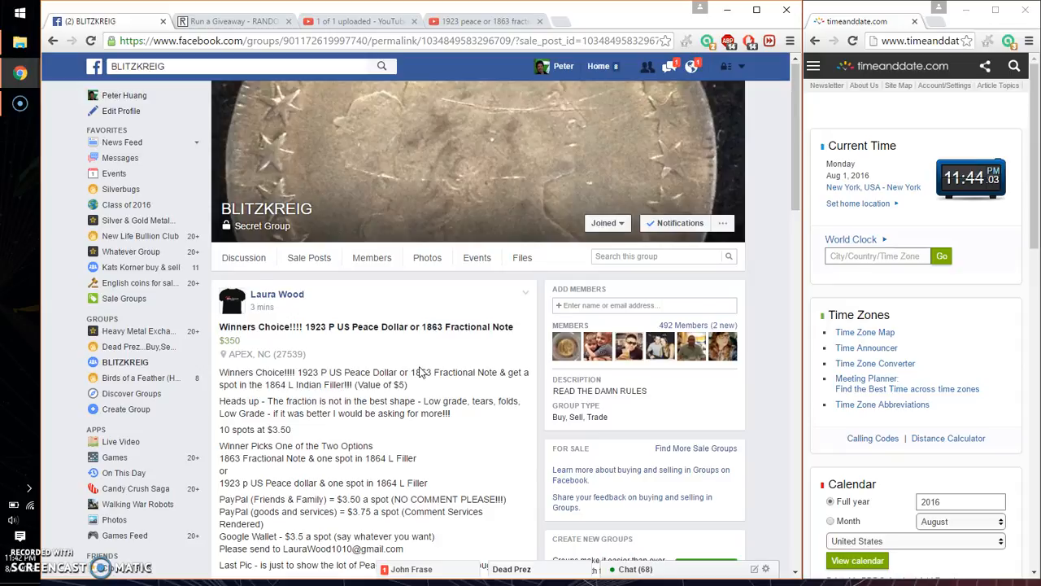
Step: Post a 'live' comment under the coin giveaway post, after the 'setting' comment
scroll(down, 3)
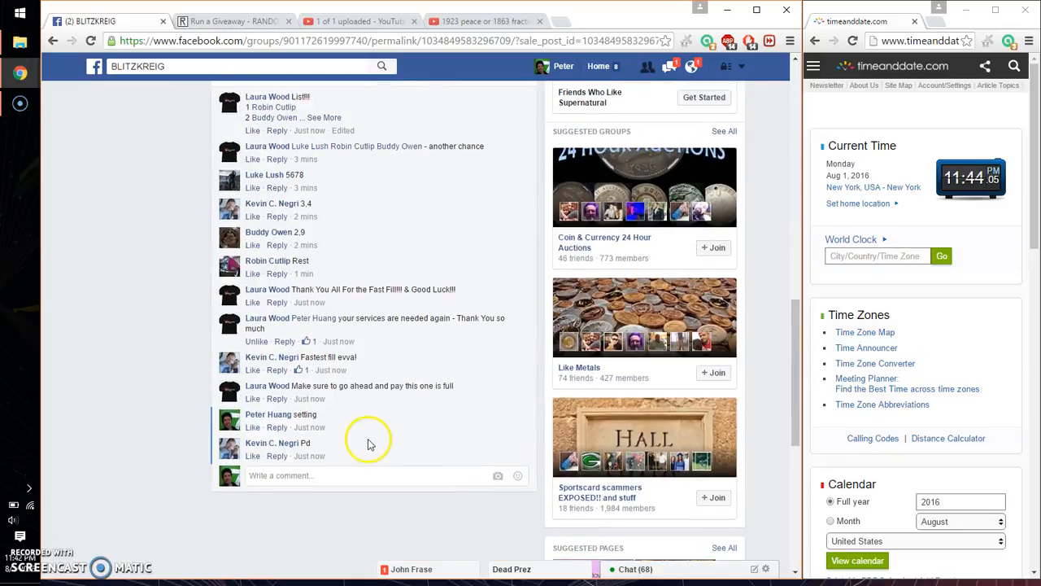
text(live)
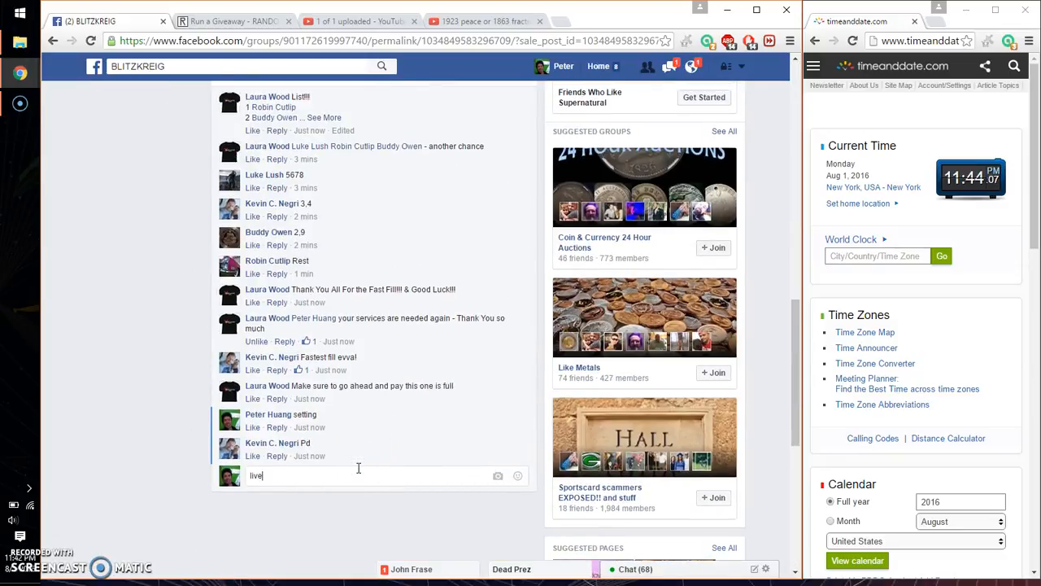
key(Return)
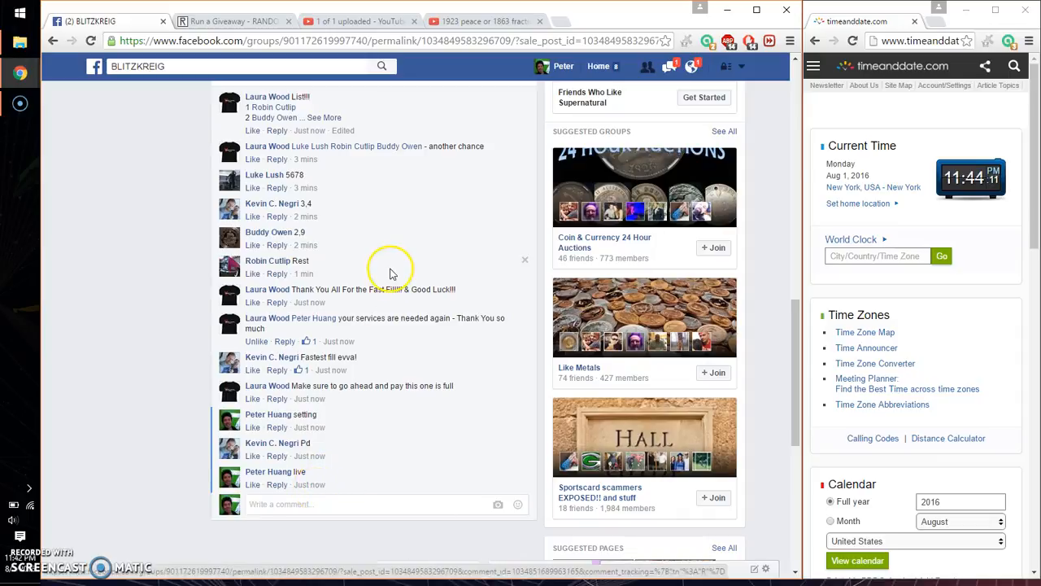
Step: Expand the ten-spot list comment and bring its numbered entries into RANDOM.ORG
scroll(up, 3)
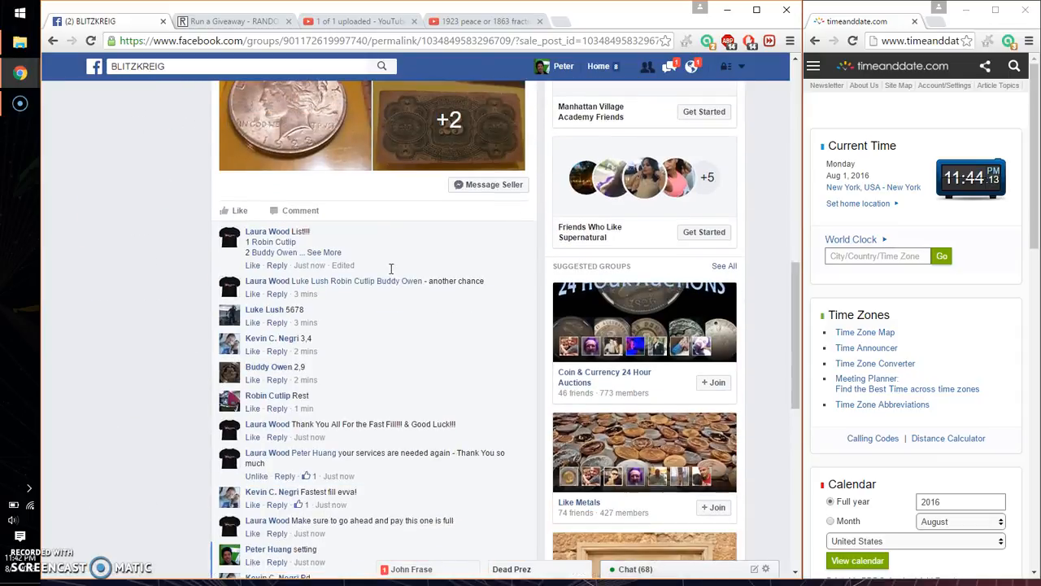
click(329, 252)
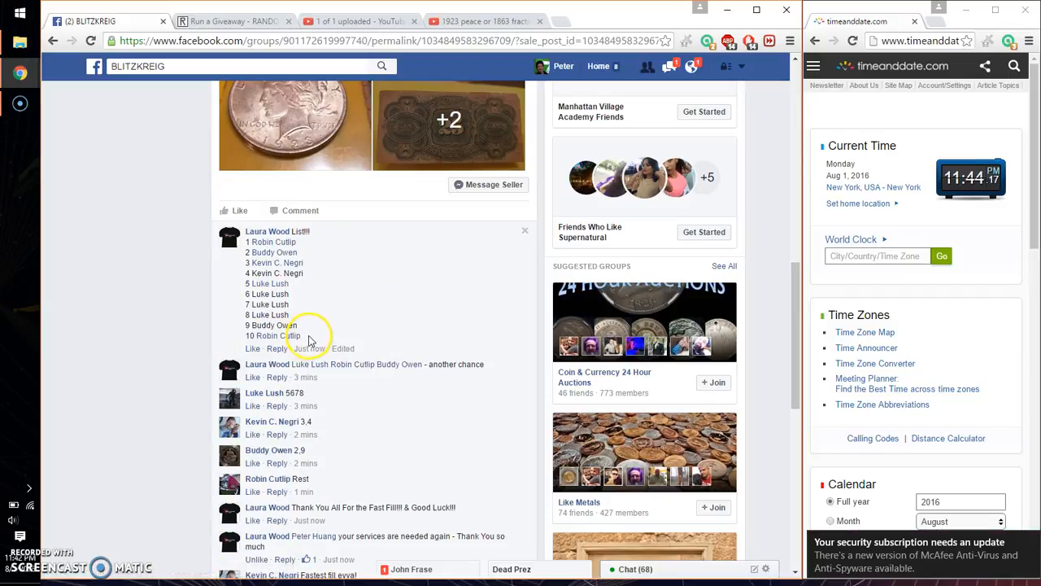
mouse_move(354, 428)
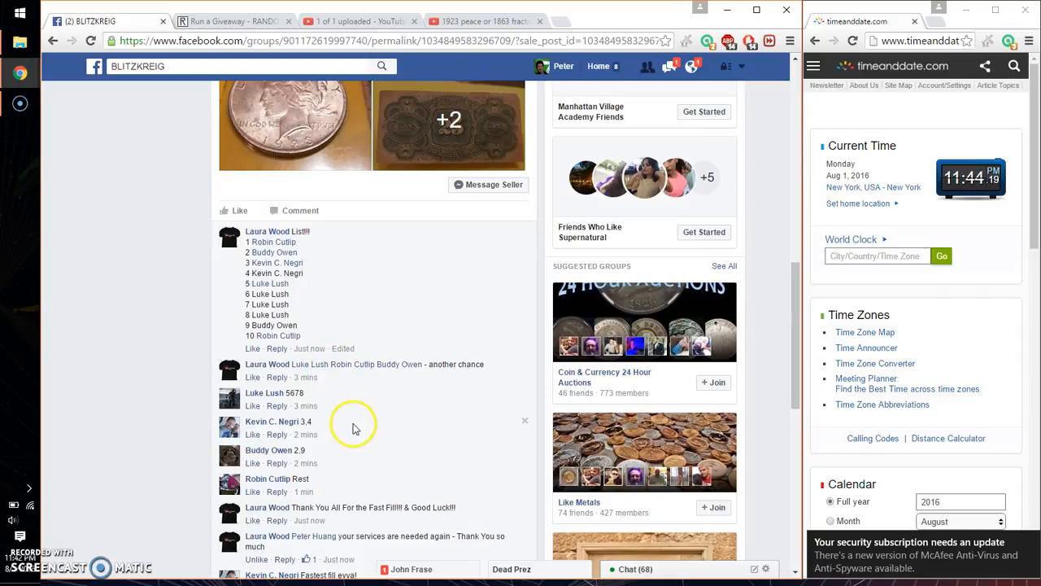
scroll(down, 3)
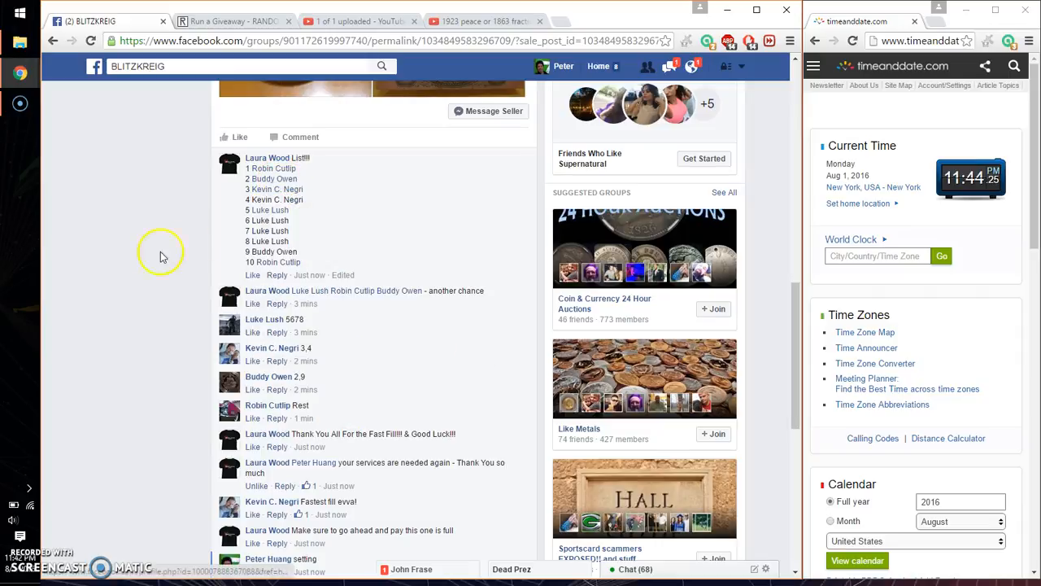
mouse_move(310, 268)
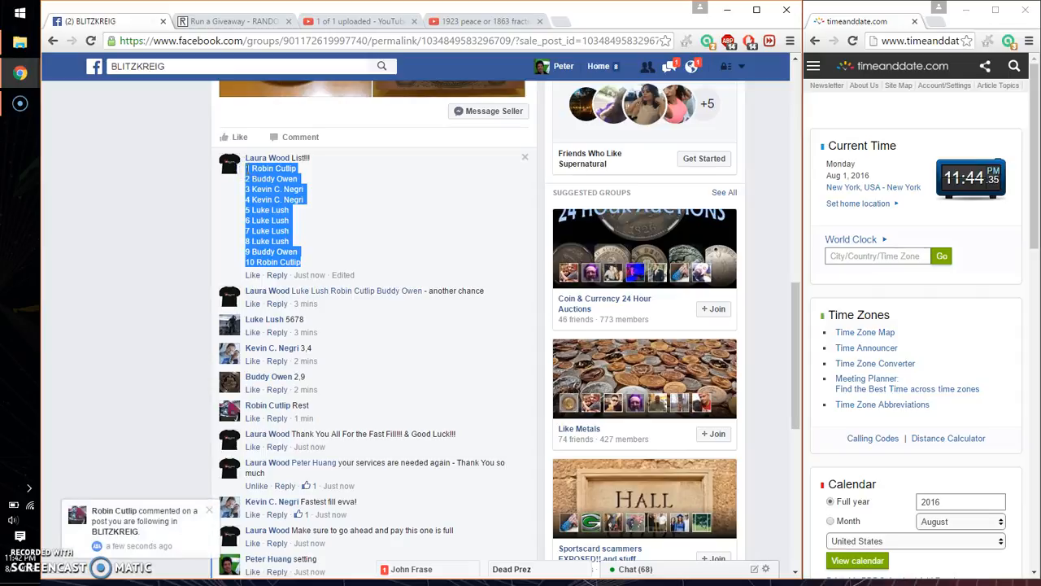
click(232, 20)
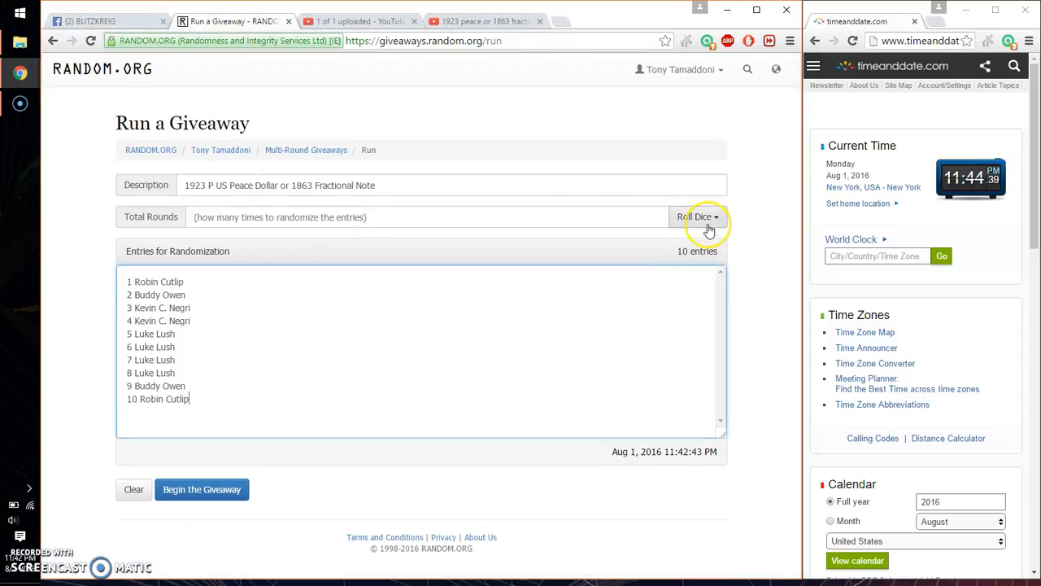
Step: Roll 3d6 to set the giveaway's total rounds to 9
click(697, 216)
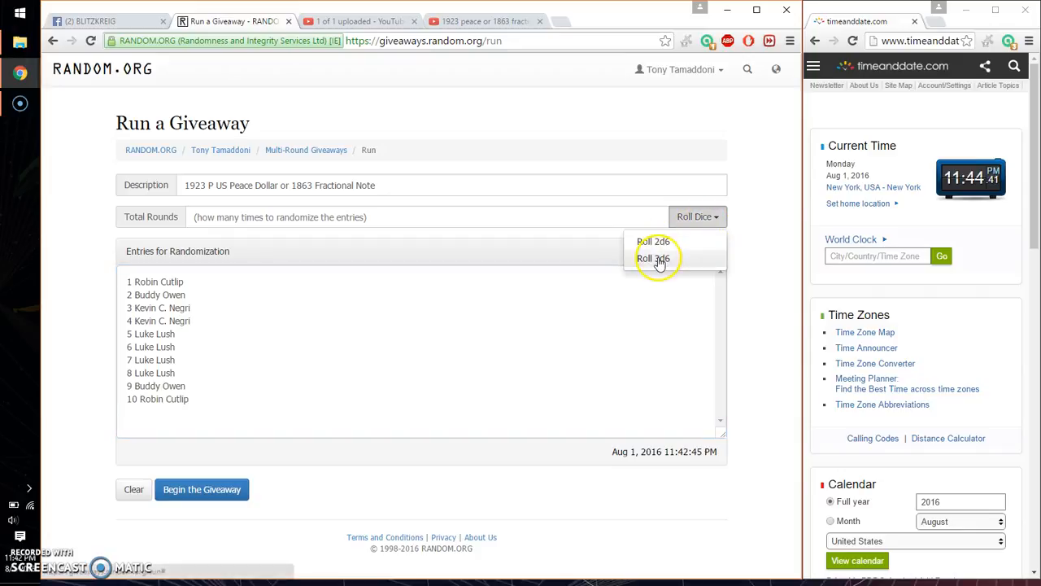
click(653, 258)
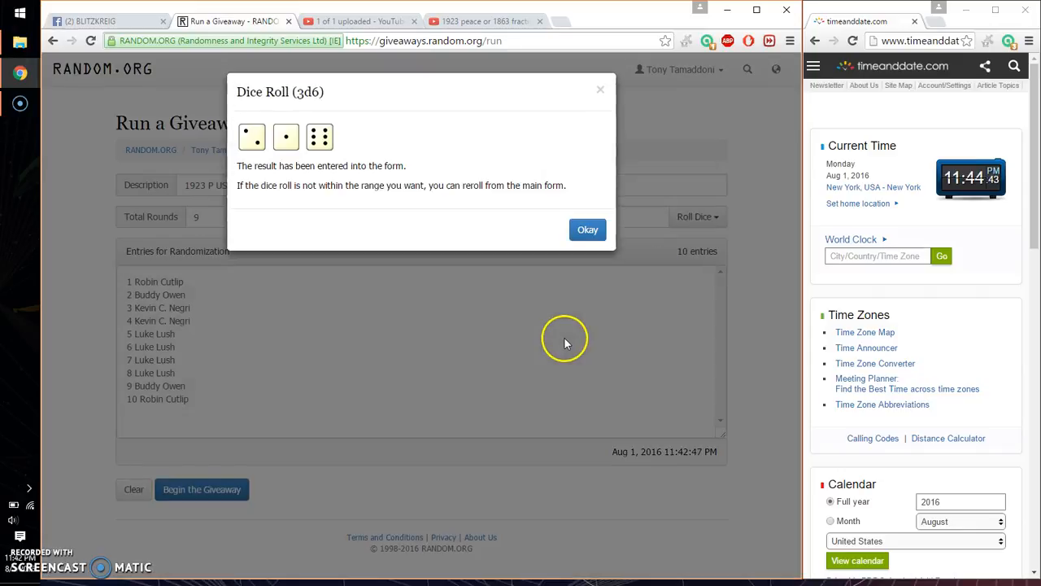
click(588, 229)
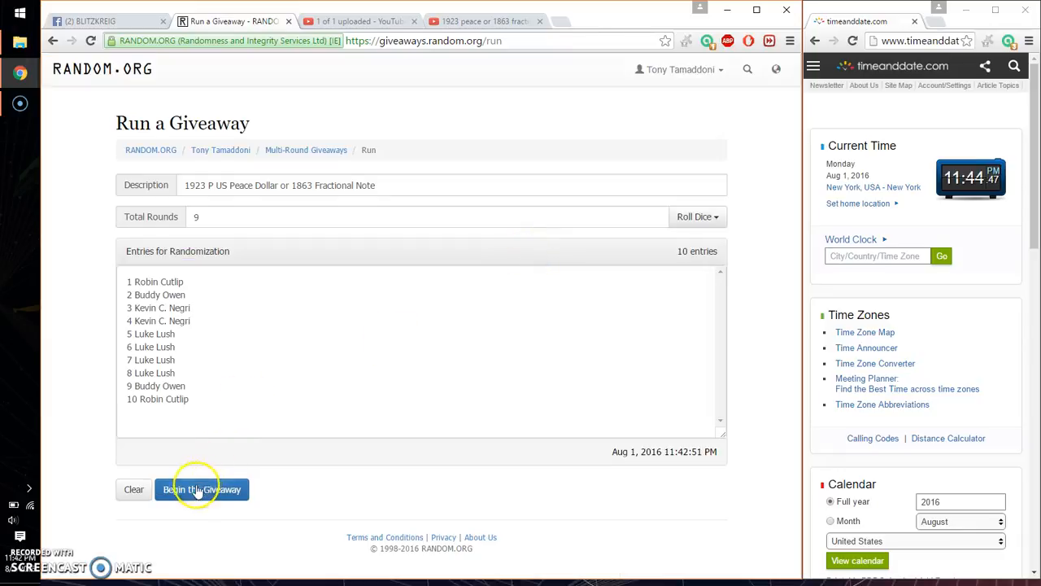
Step: Start the giveaway and run the randomization rounds through round 8
click(201, 489)
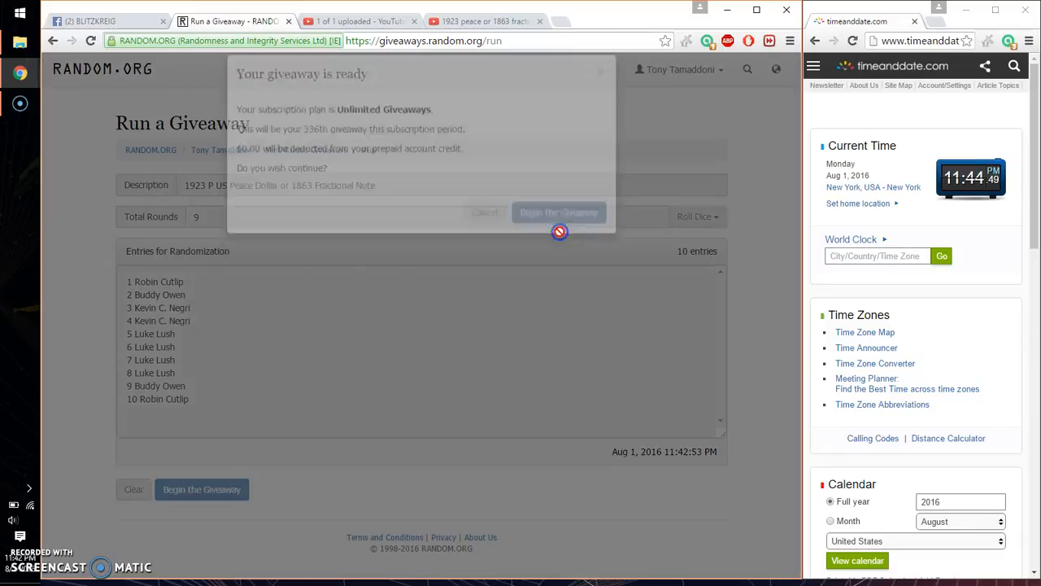
click(559, 212)
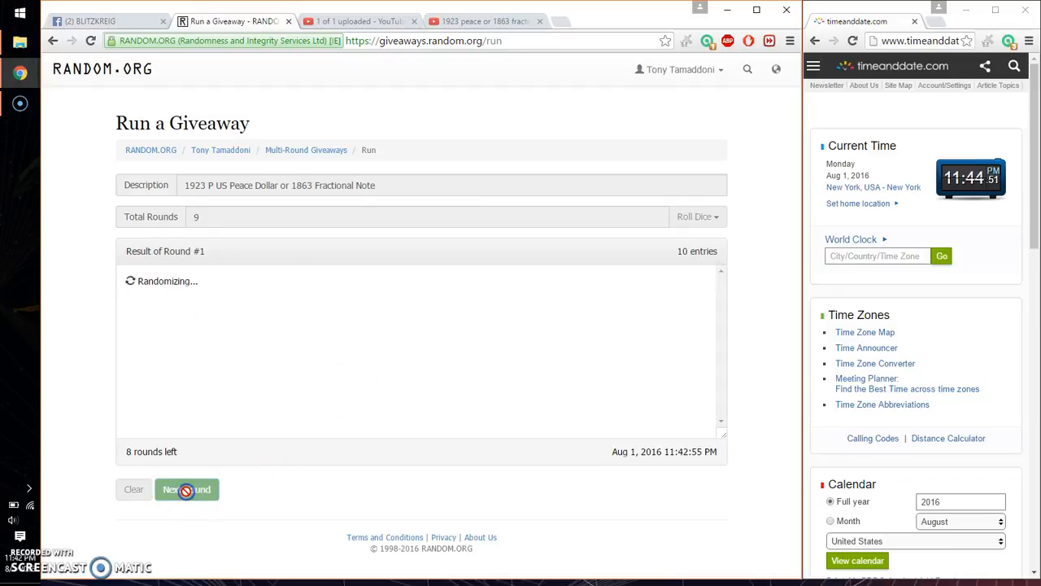
click(186, 489)
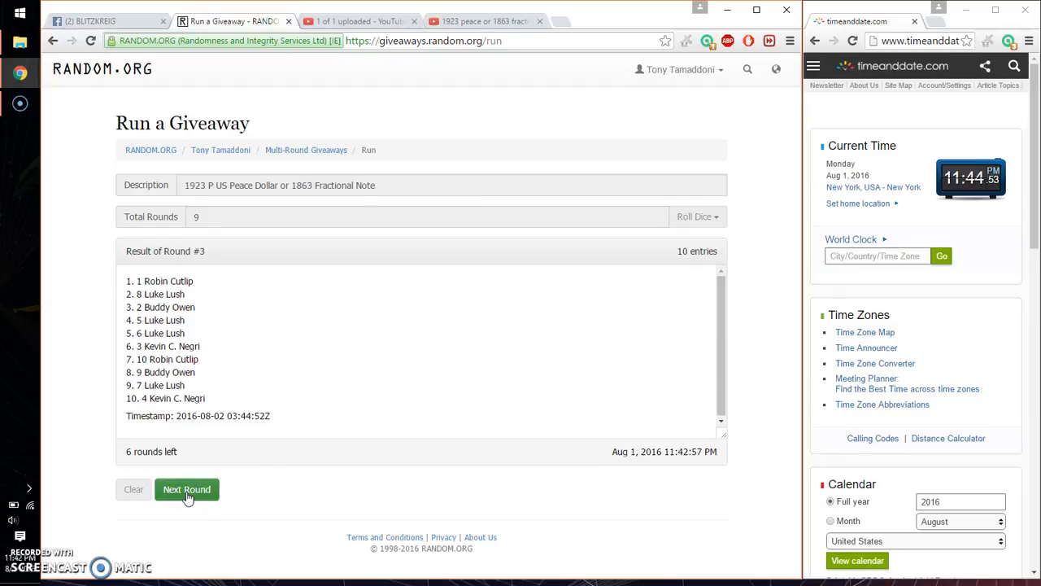
click(187, 489)
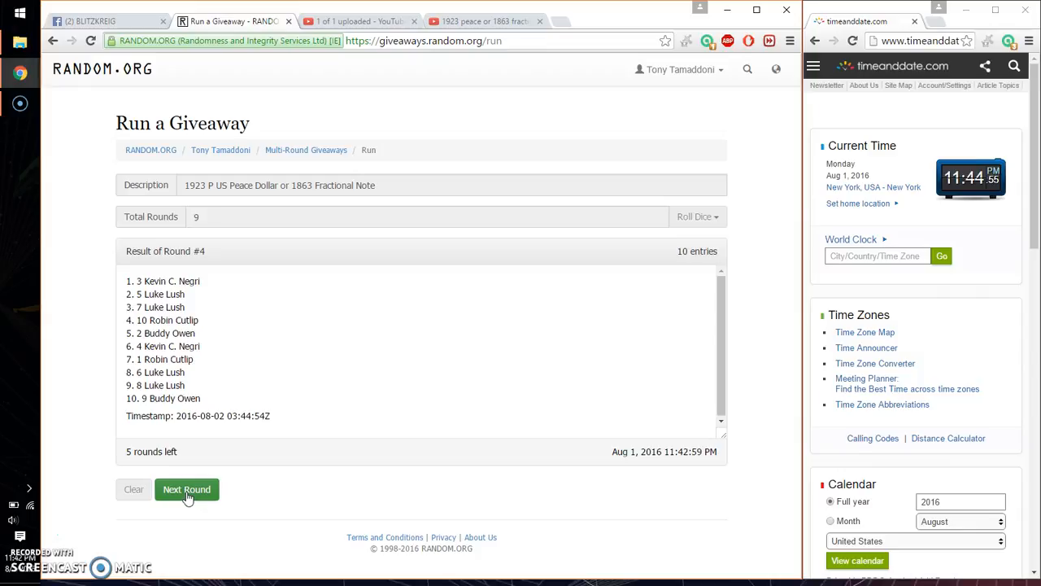
click(186, 489)
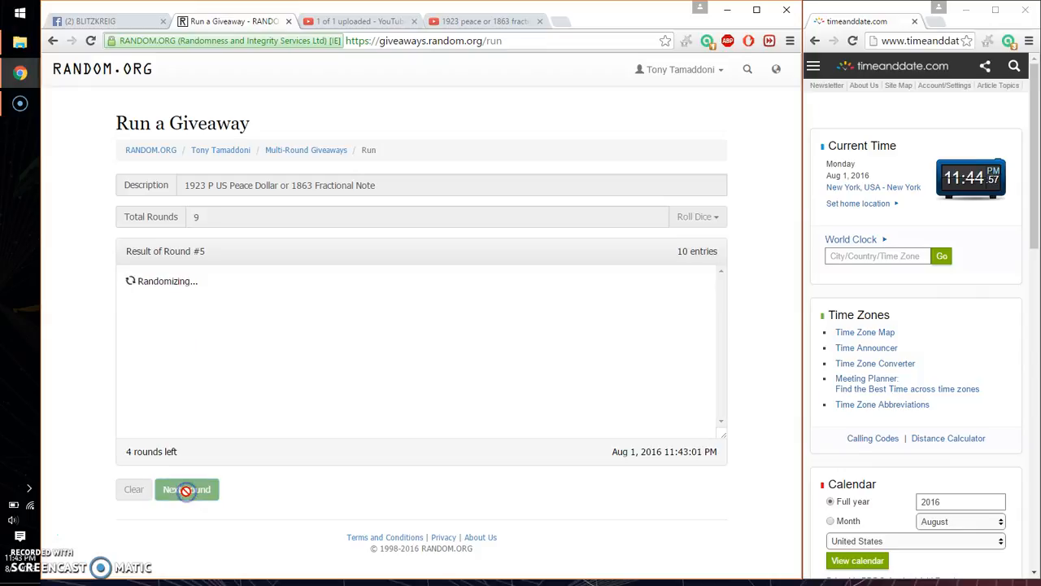
click(186, 489)
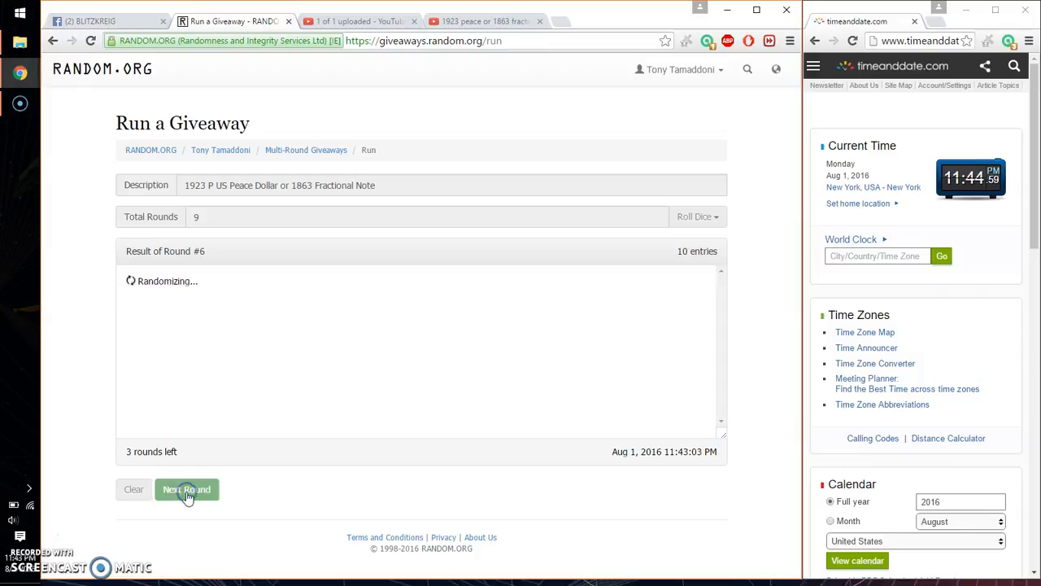
click(186, 489)
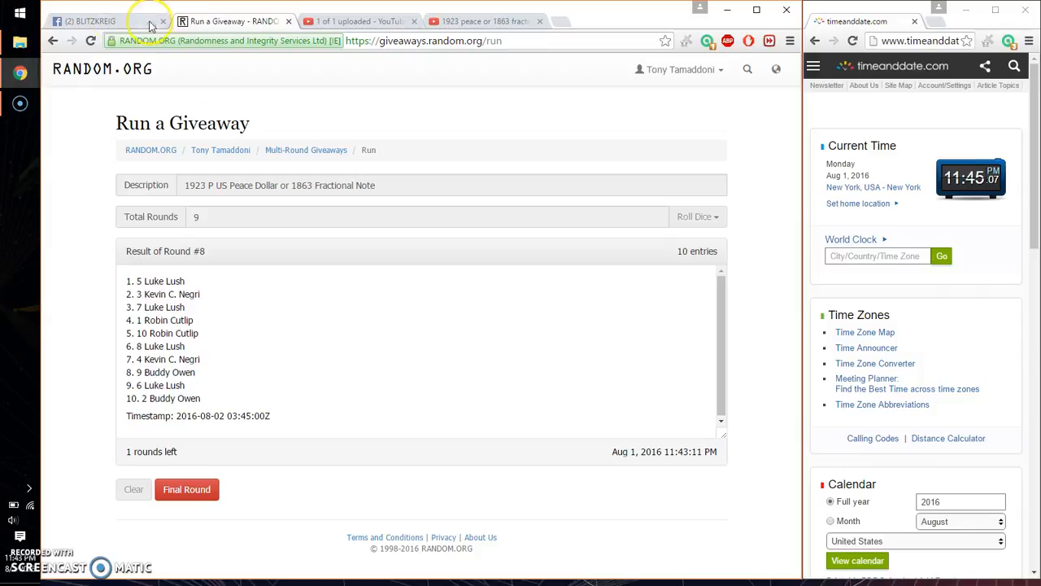
Step: Post a 'good luck' comment in the Facebook giveaway thread
click(89, 21)
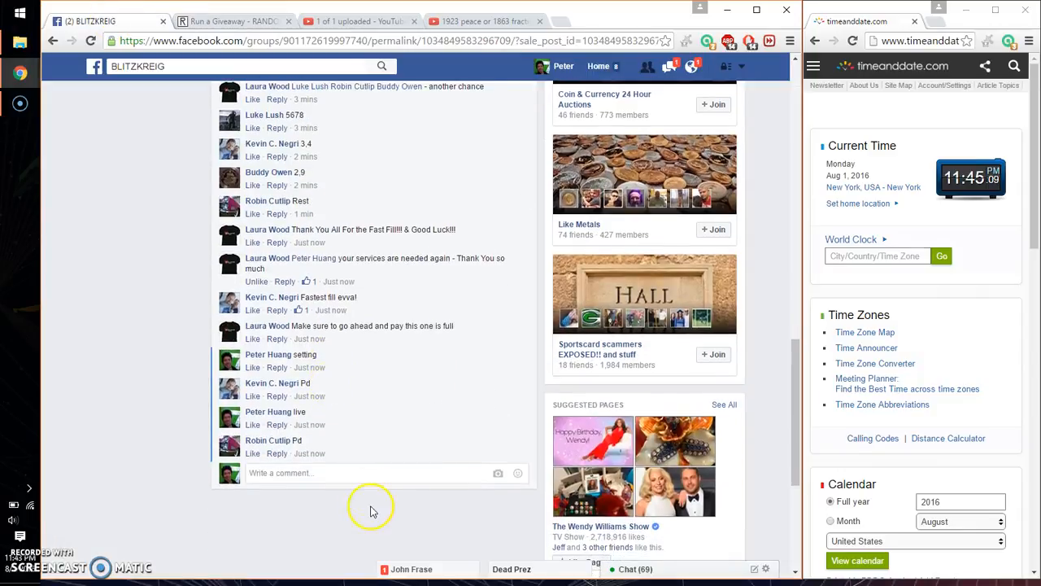
text(good lu)
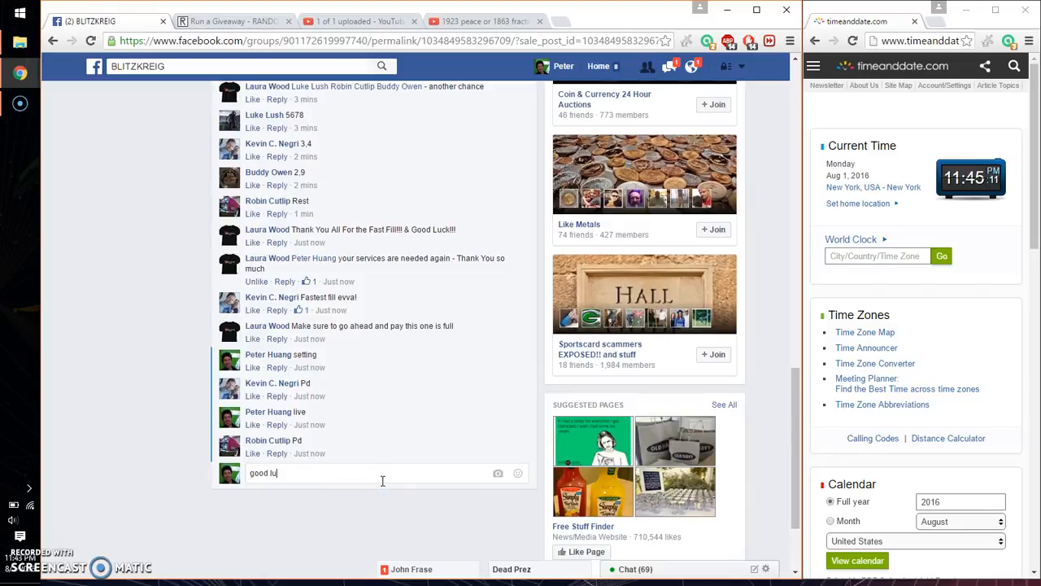
key(Return)
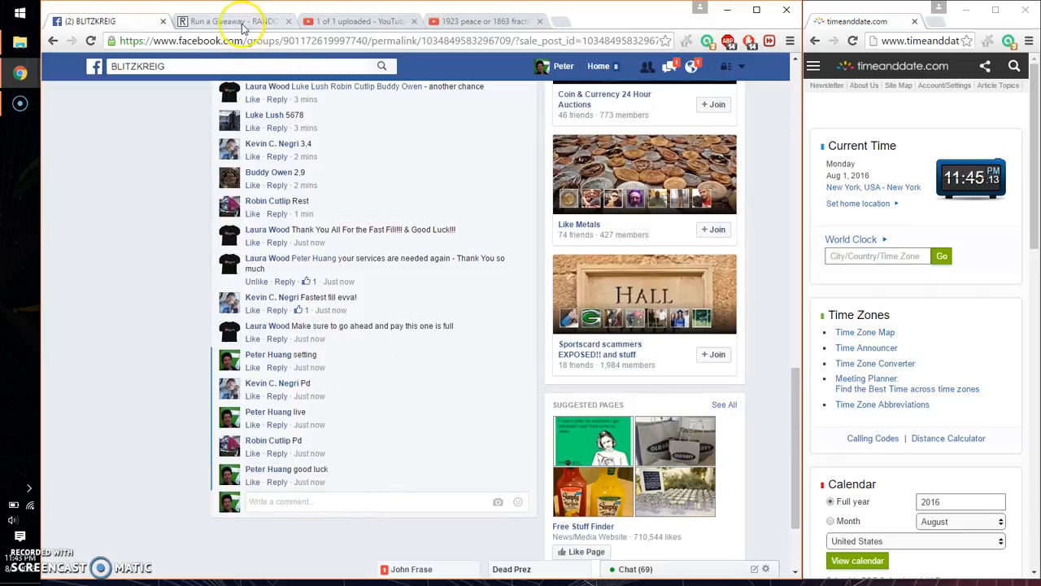
click(232, 21)
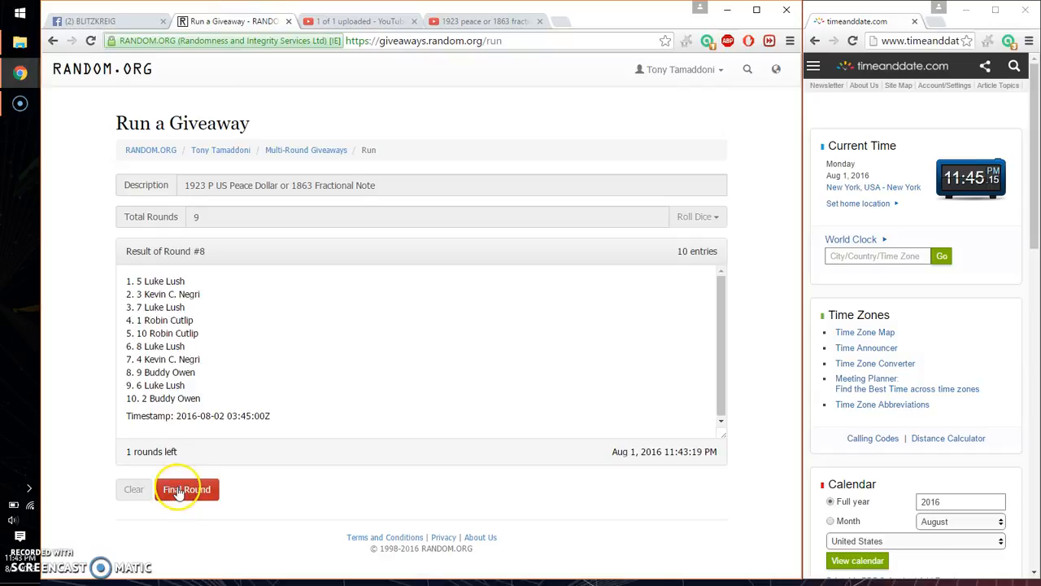
click(186, 489)
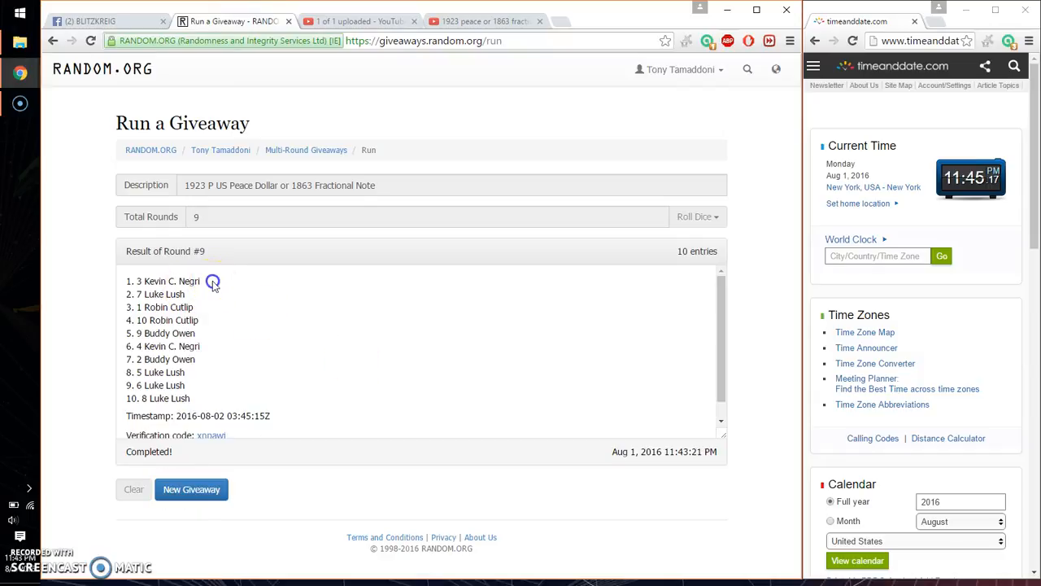
double_click(163, 281)
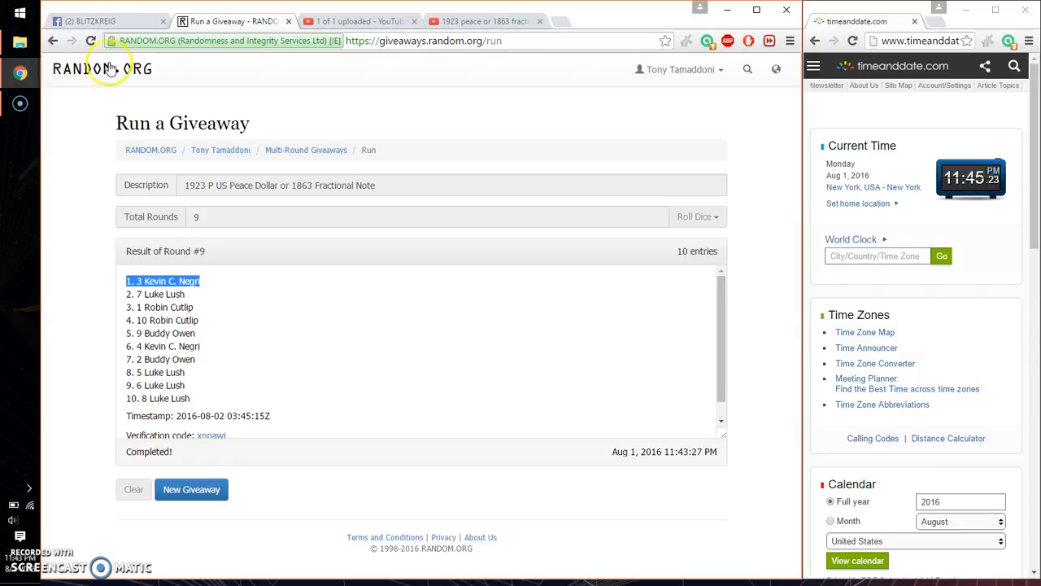
click(106, 20)
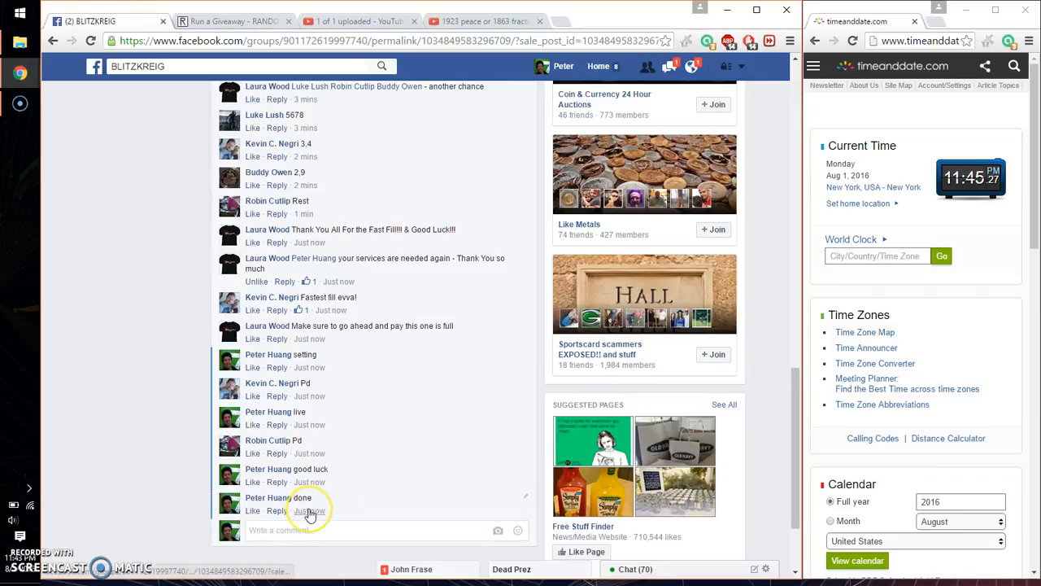
mouse_move(308, 510)
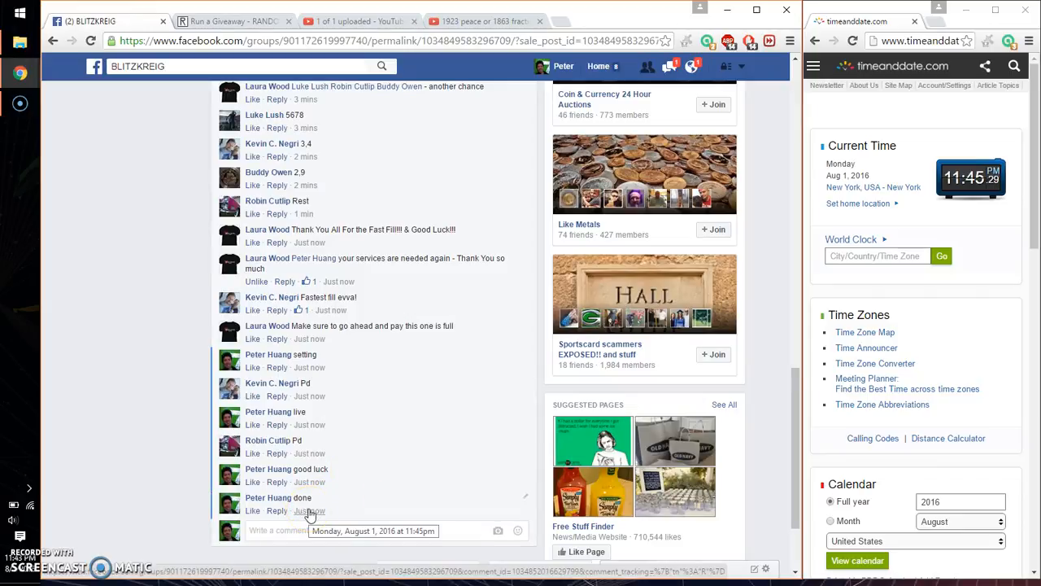